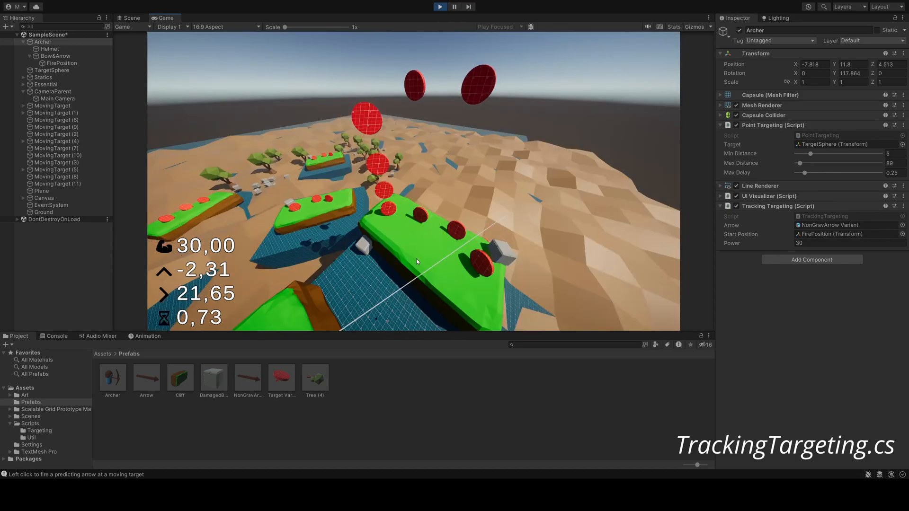
Step: Fire a predicting arrow at a moving target in the Game view
{"action": "left_click", "coordinate": [417, 260]}
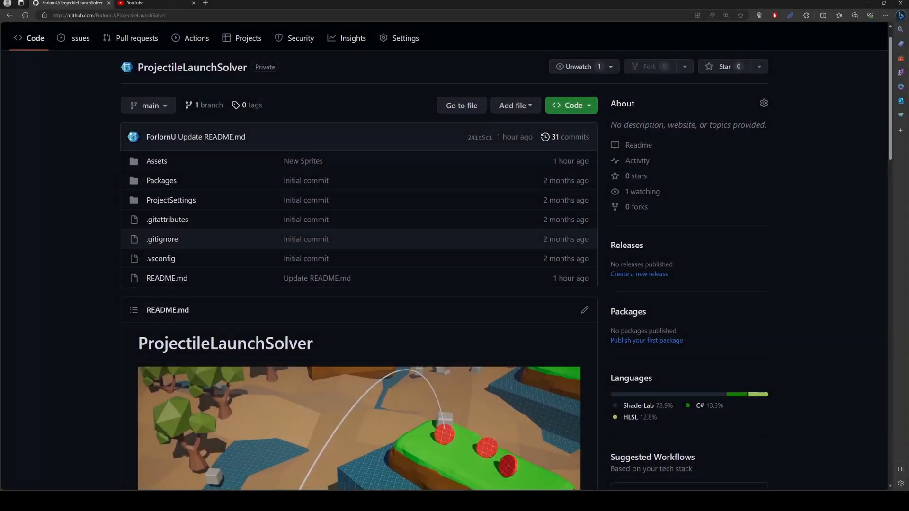
Step: Scroll the README down to the Targeting Scripts and Simple Targeting sections
{"action": "scroll", "scroll_direction": "down", "scroll_amount": 3}
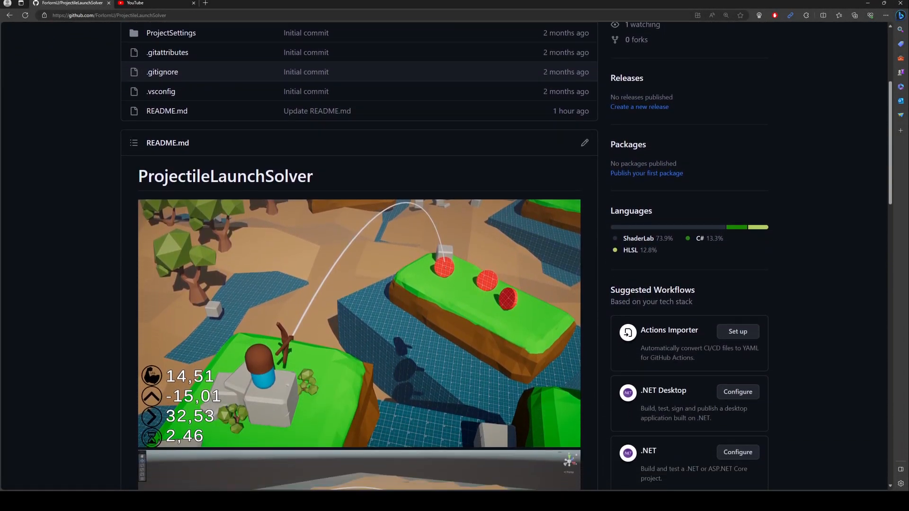
{"action": "scroll", "scroll_direction": "down", "scroll_amount": 3}
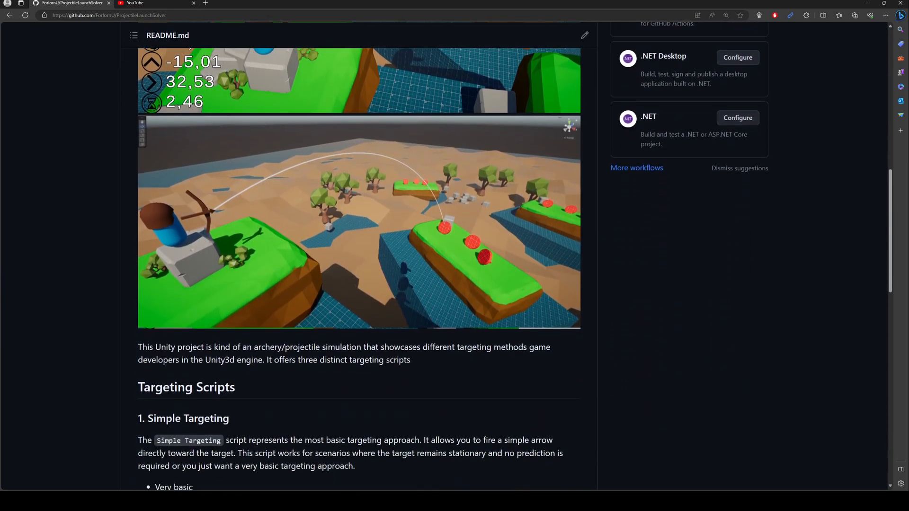
{"action": "scroll", "scroll_direction": "down", "scroll_amount": 3}
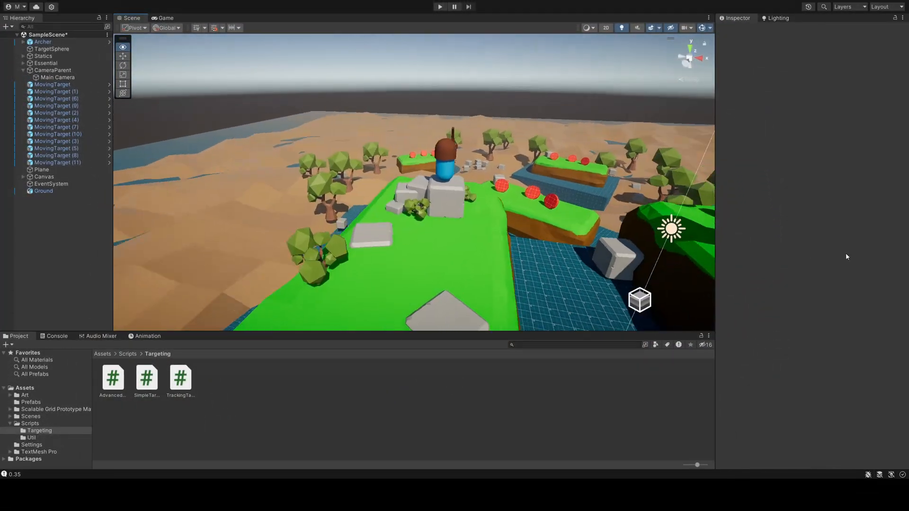
Step: Start the archery scene in Play mode
{"action": "left_click", "coordinate": [440, 6]}
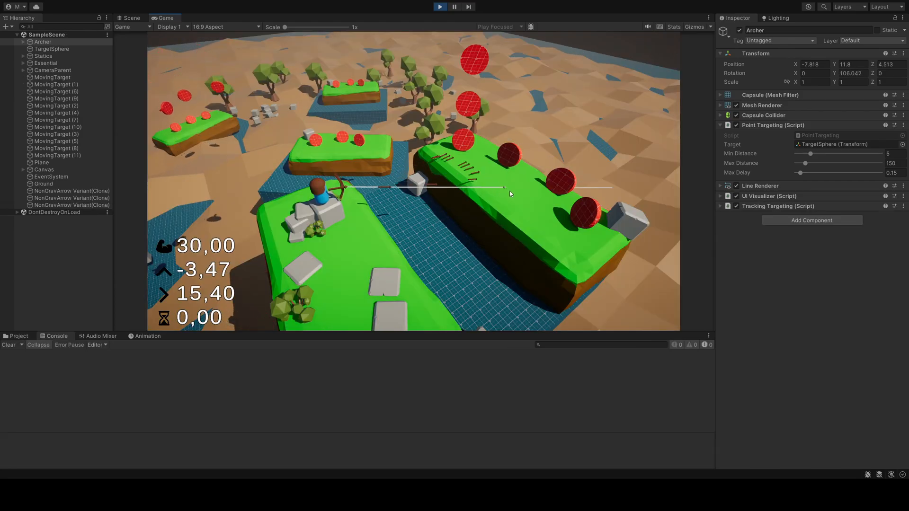
{"action": "left_click", "coordinate": [130, 17]}
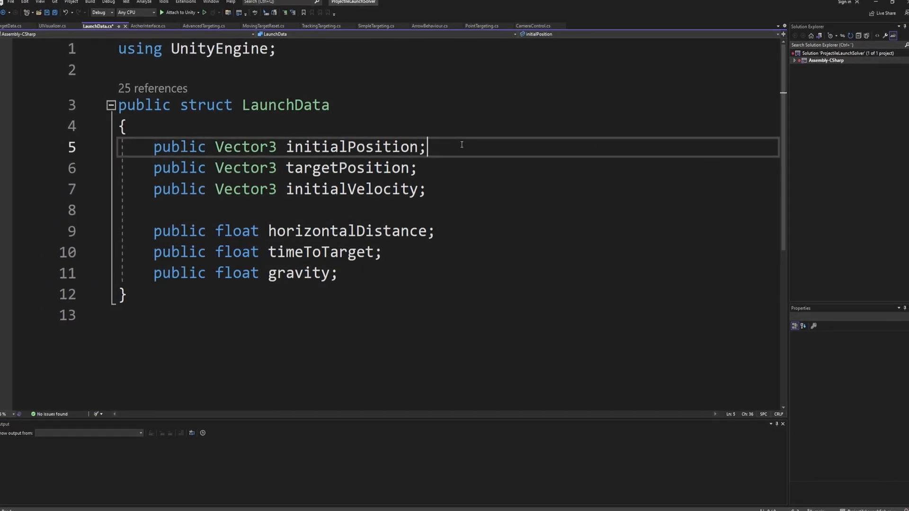
Step: Point out the initialPosition field in the LaunchData struct
{"action": "left_click", "coordinate": [146, 26]}
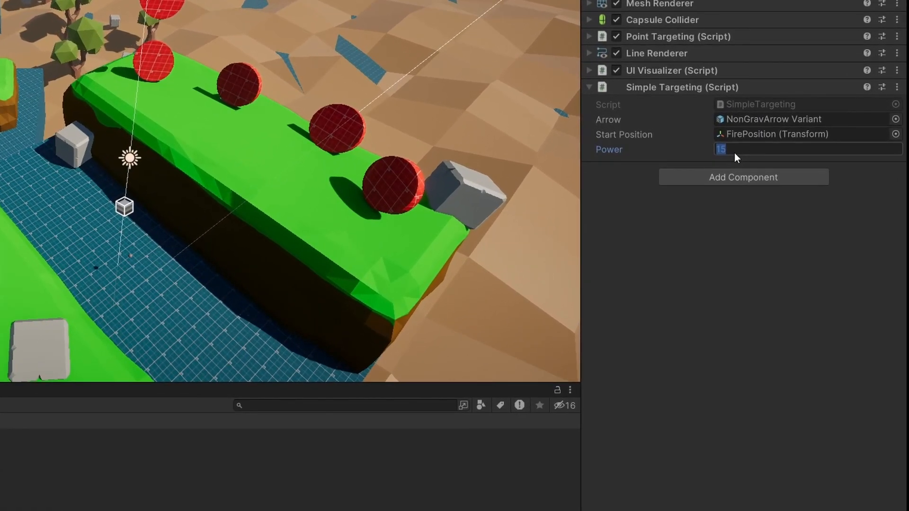
Step: Set Simple Targeting power to 25 and select the NonGravArrow Variant prefab
{"action": "type", "text": "25"}
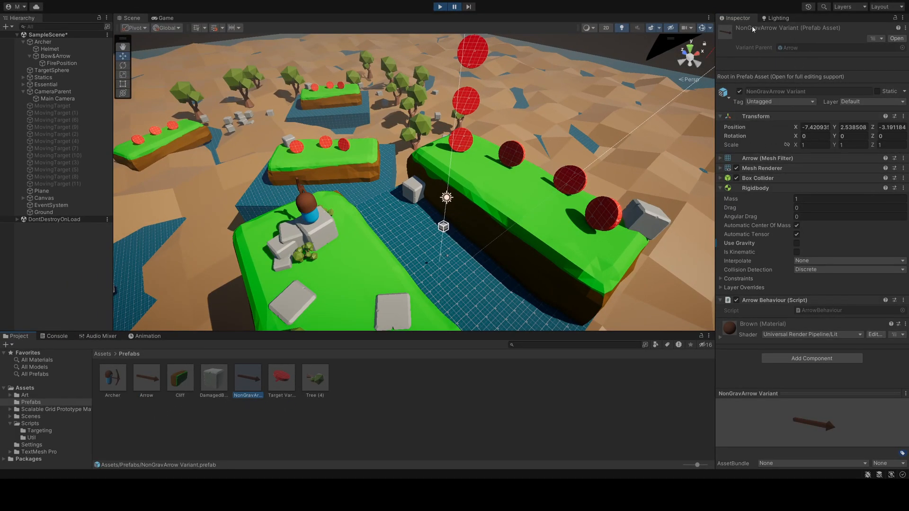
{"action": "left_click", "coordinate": [42, 42]}
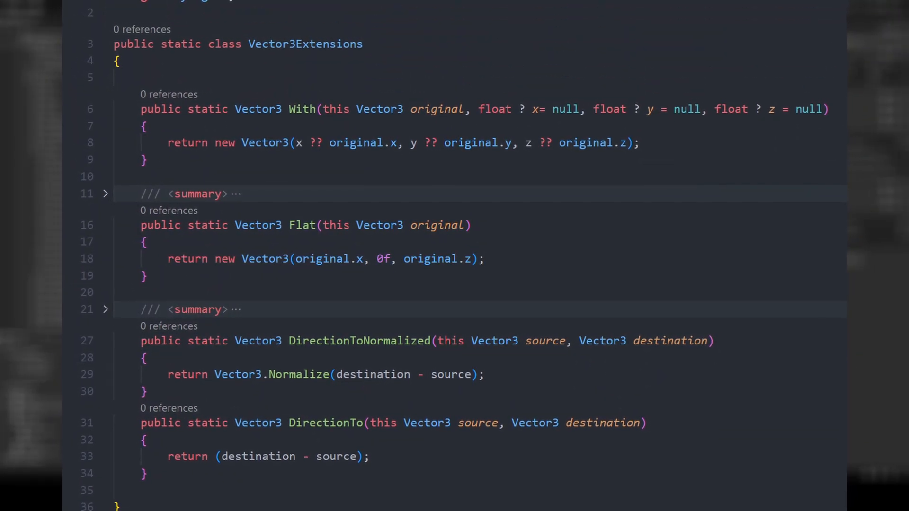
Step: Scroll up through the Vector3Extensions With, Flat and DirectionTo methods
{"action": "scroll", "scroll_direction": "up", "scroll_amount": 3}
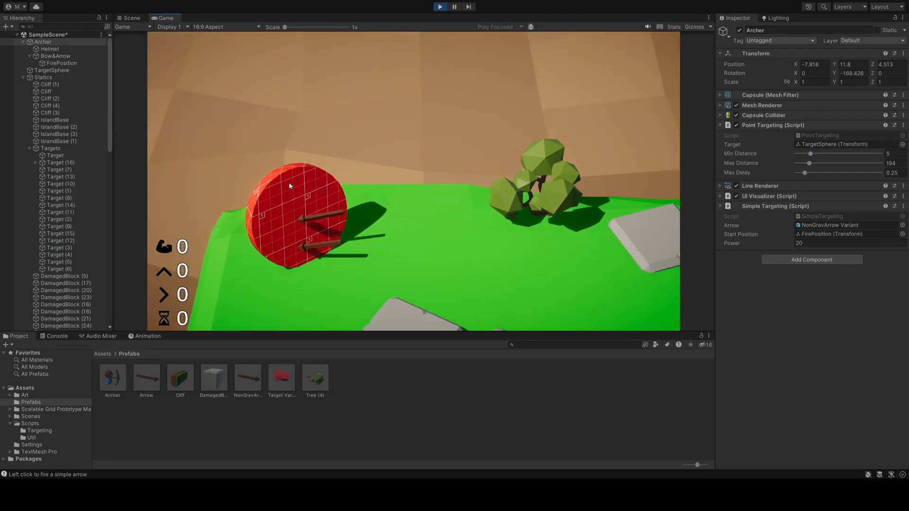
Step: Fire a simple arrow at the red target, switch to the Game tab and restart Play mode
{"action": "left_click", "coordinate": [290, 185]}
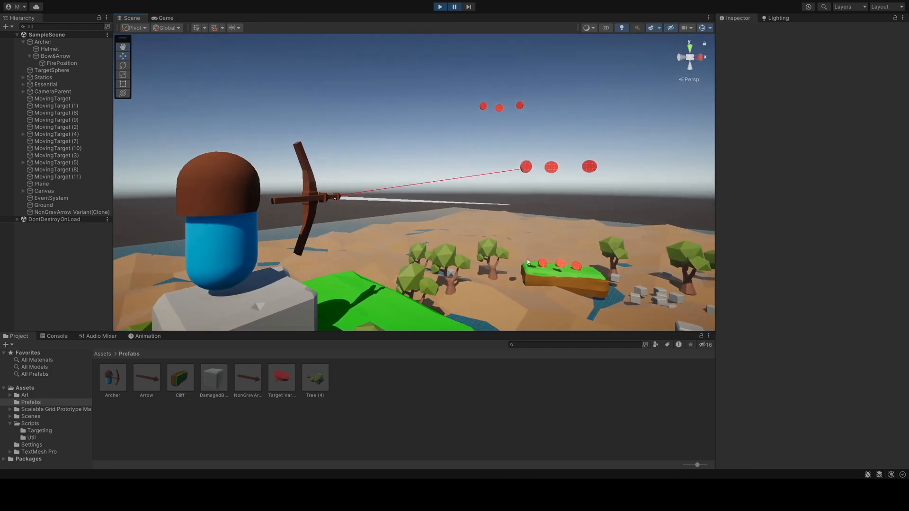
{"action": "mouse_move", "coordinate": [534, 258]}
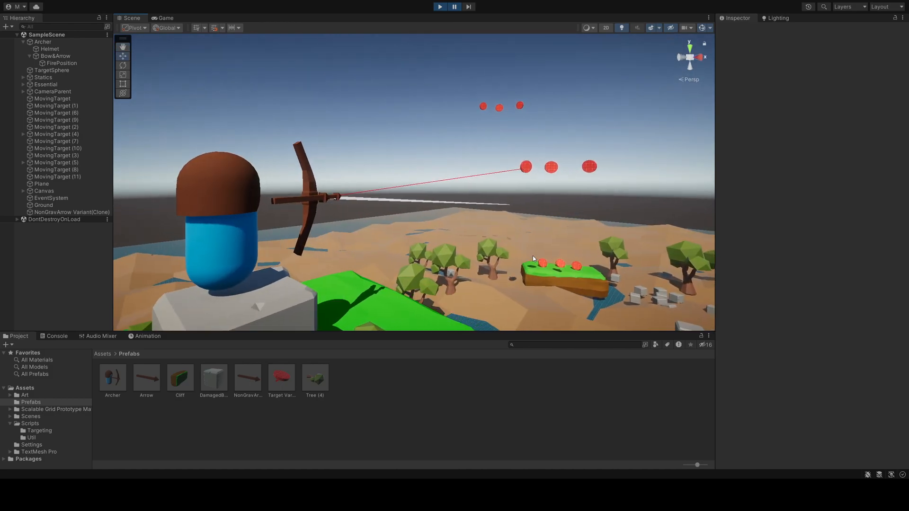
{"action": "left_click", "coordinate": [165, 18]}
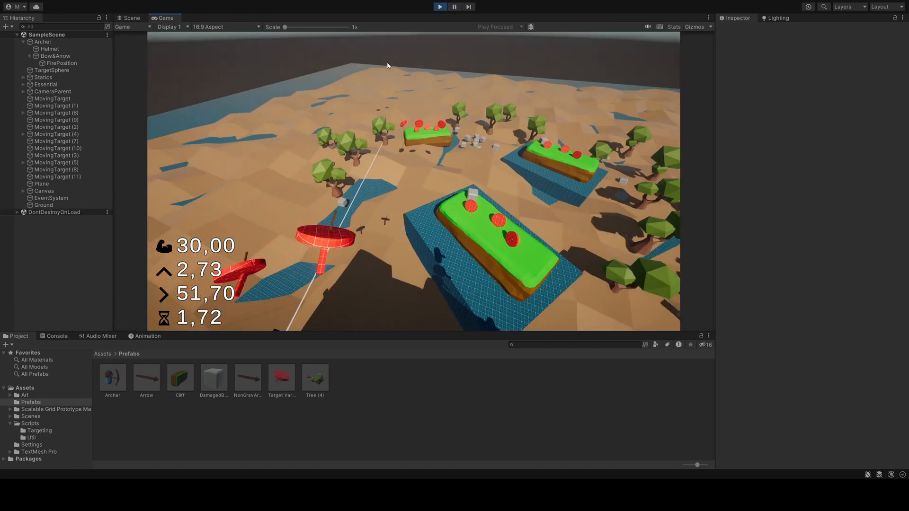
{"action": "left_click", "coordinate": [132, 18]}
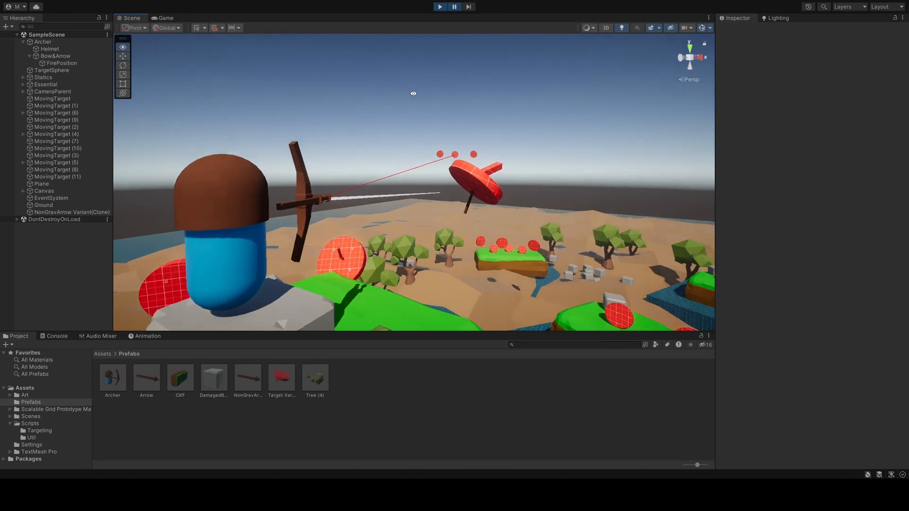
{"action": "left_click", "coordinate": [166, 18]}
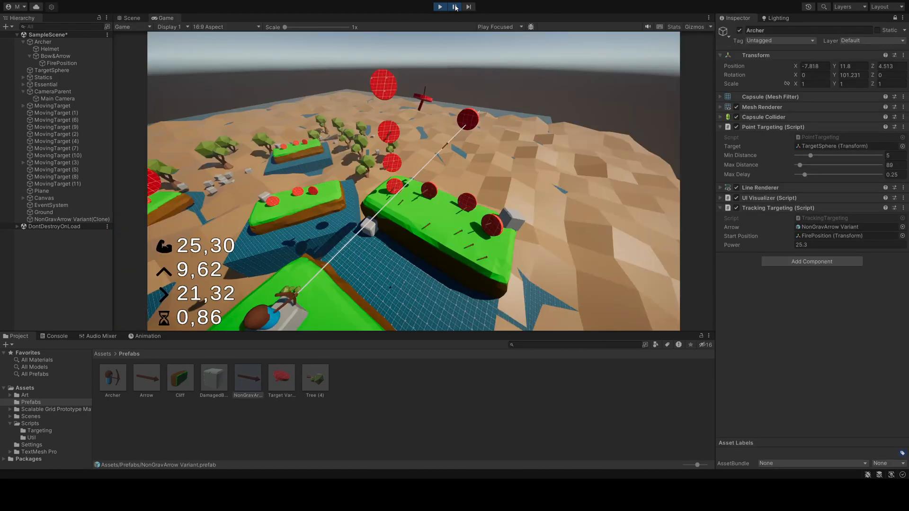
{"action": "left_click", "coordinate": [439, 6]}
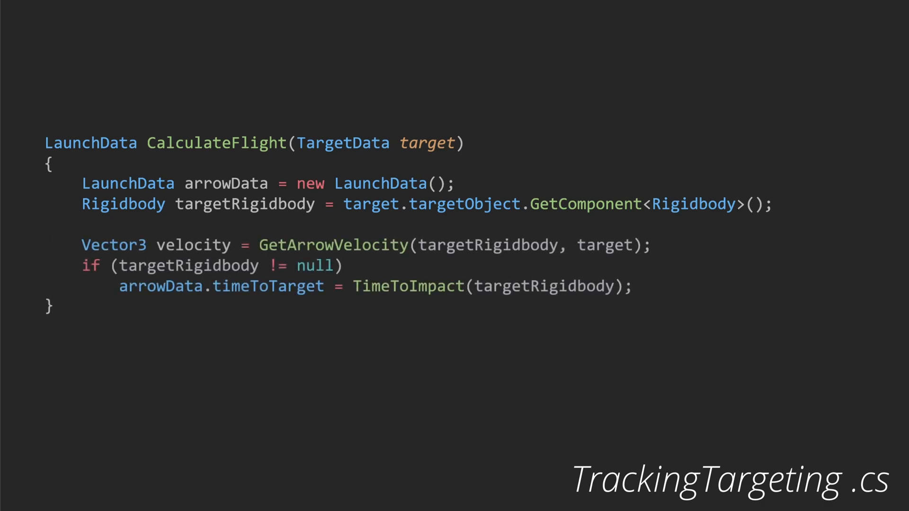
Step: Return FillArrowData from CalculateFlight and distance / relativeVelocity.magnitude from TimeToImpact
{"action": "type", "text": "return FillArrowData(arrowData, velocity, target);"}
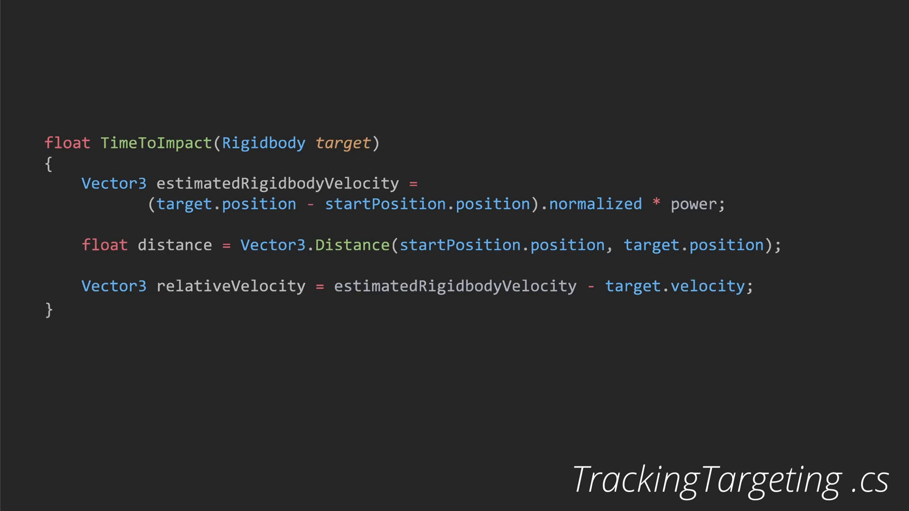
{"action": "type", "text": "return distance / relativeVelocity.magnitude;"}
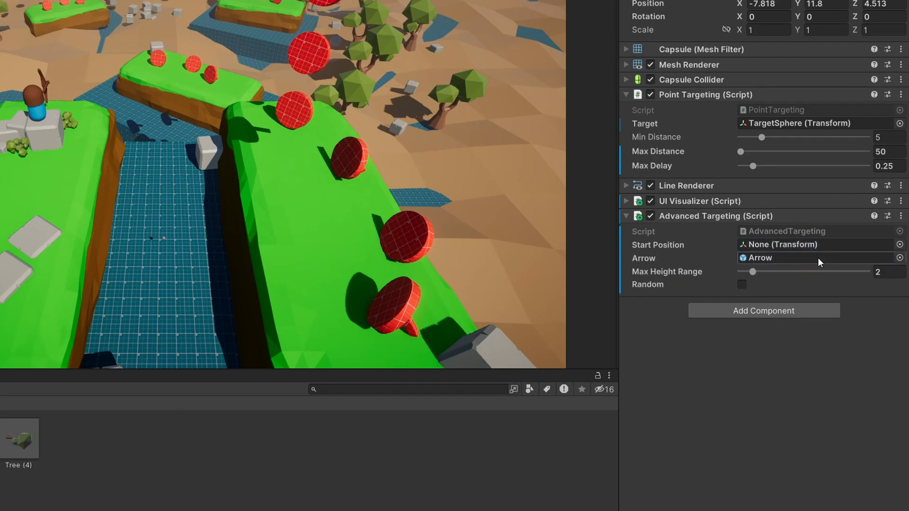
Step: Assign FirePosition as Advanced Targeting's start point, enable Random, and run the scene
{"action": "left_click", "coordinate": [812, 244]}
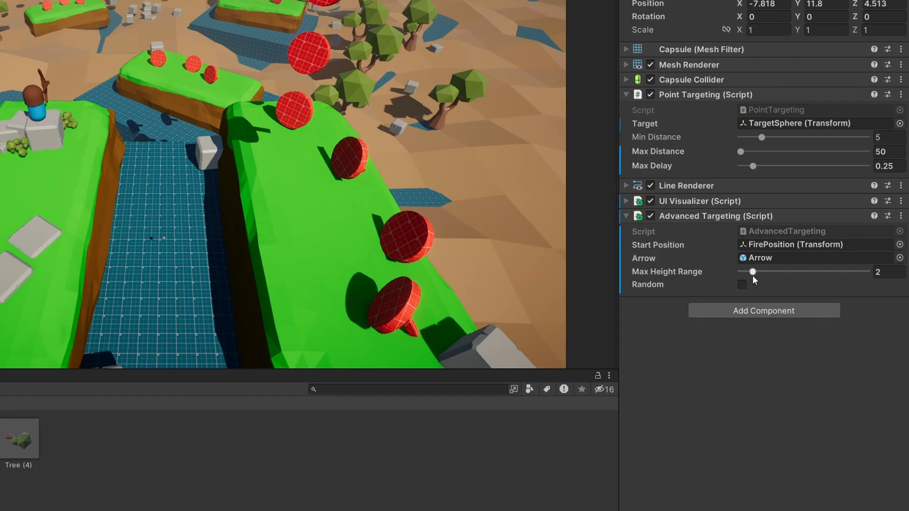
{"action": "left_click", "coordinate": [742, 285]}
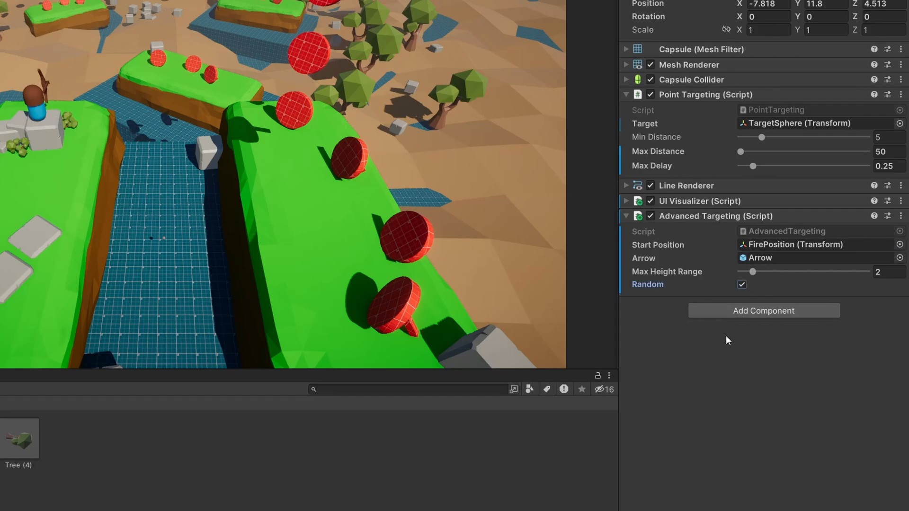
{"action": "left_click", "coordinate": [439, 6]}
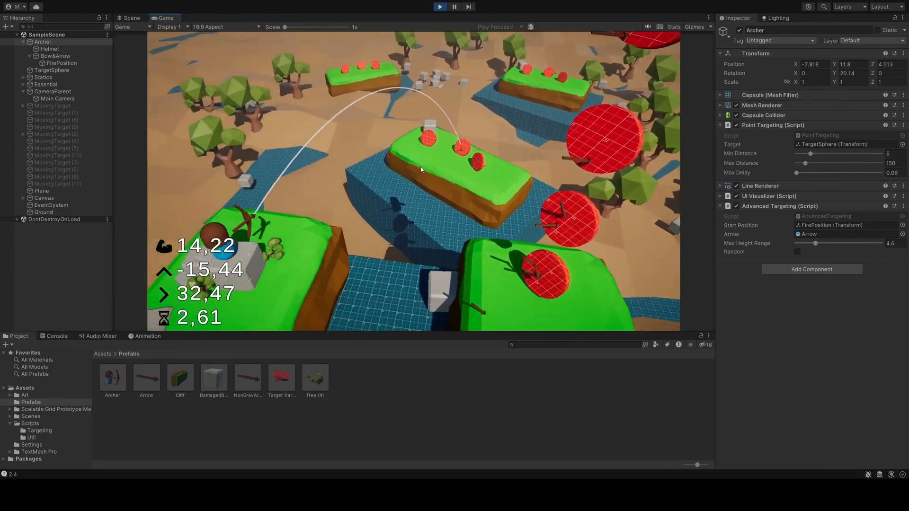
Step: Enable Random and drag Max Height Range from near 0.1 up to about 8.2
{"action": "left_click", "coordinate": [798, 251]}
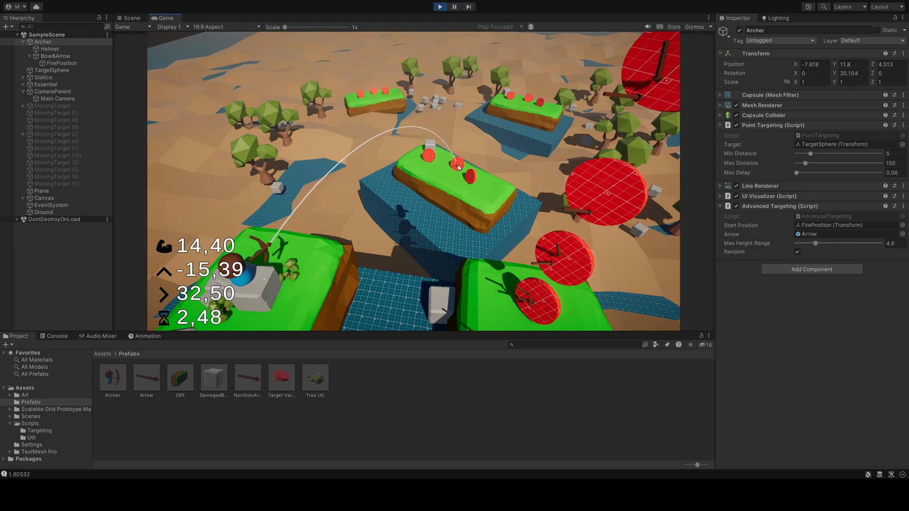
{"action": "left_click_drag", "start_coordinate": [816, 243], "coordinate": [797, 243]}
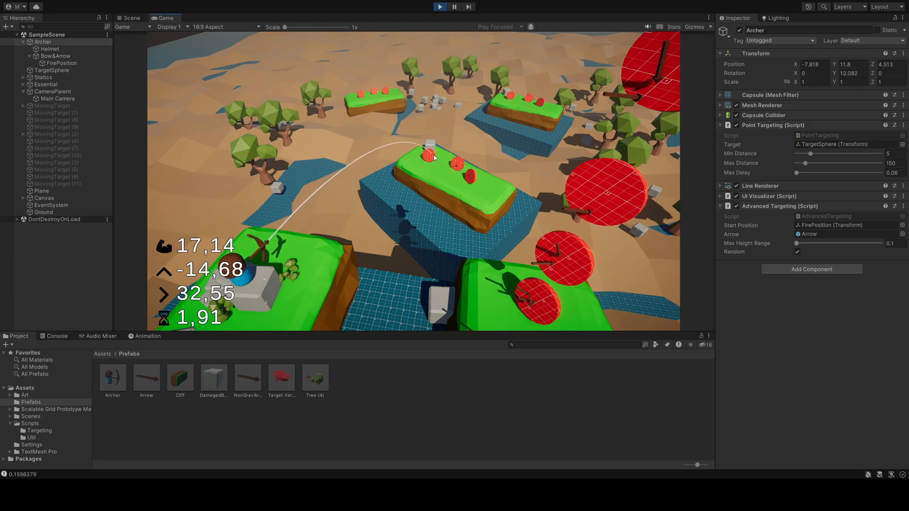
{"action": "left_click_drag", "start_coordinate": [798, 173], "coordinate": [802, 173]}
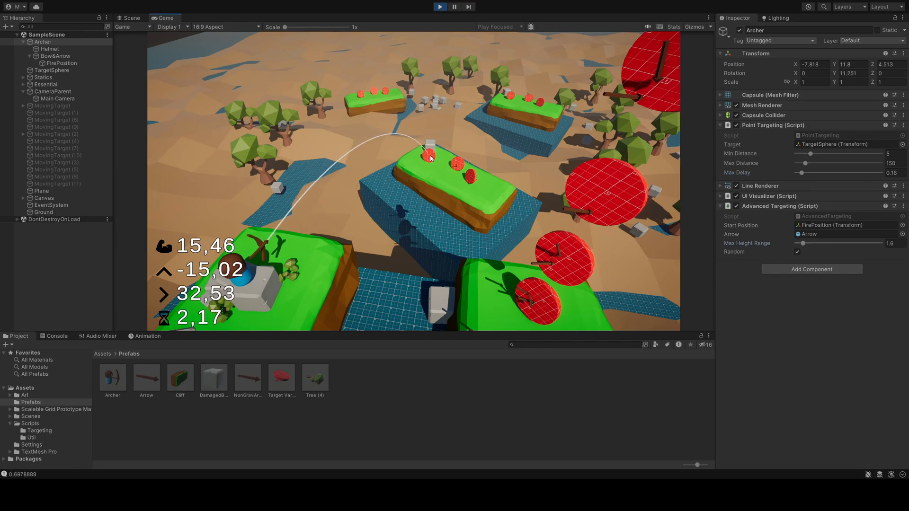
{"action": "left_click_drag", "start_coordinate": [803, 173], "coordinate": [811, 173]}
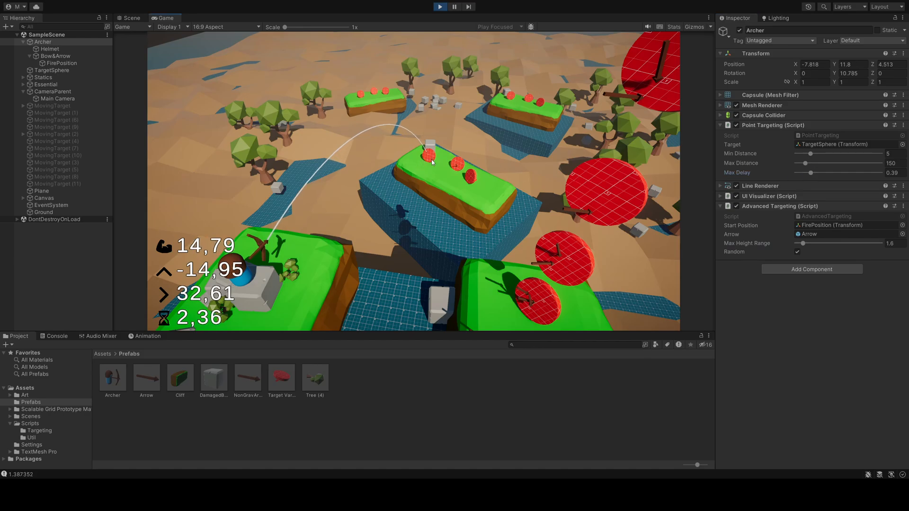
{"action": "left_click_drag", "start_coordinate": [810, 244], "coordinate": [830, 243]}
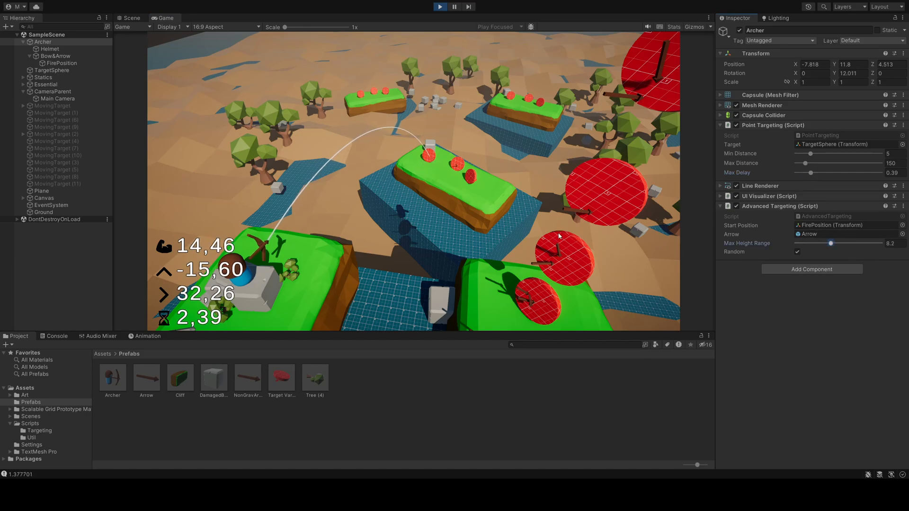